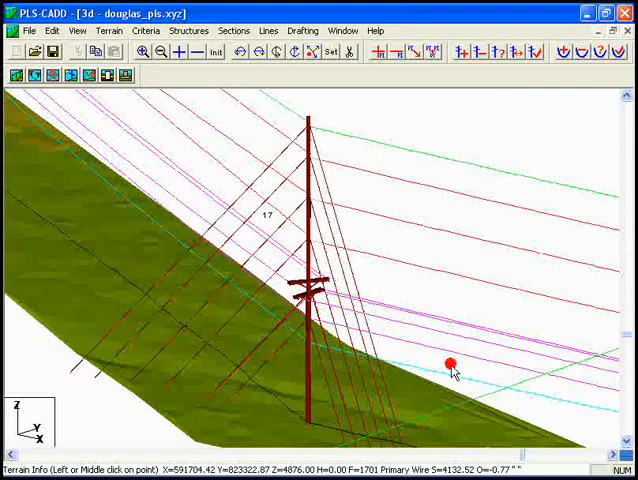
Open the Structure To Wire Clearances report dialog from the Lines reports menu
click(267, 30)
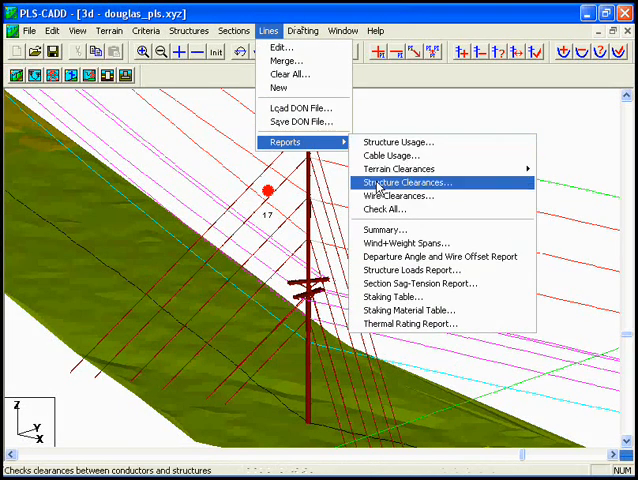
click(406, 182)
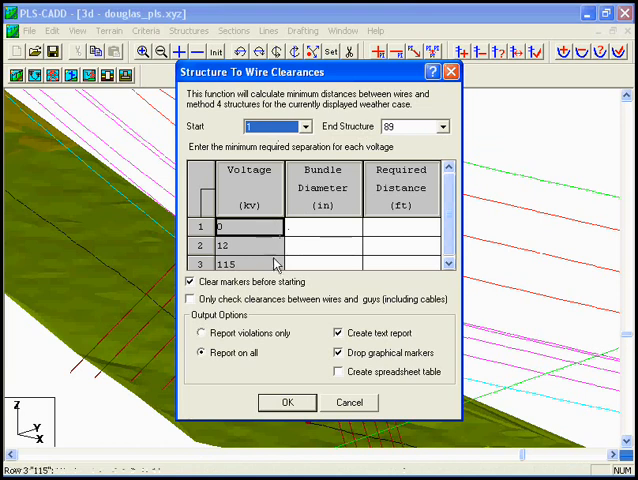
Check structure 19 with required distances of 1 ft at 12 kV and 4 ft at 115 kV
click(308, 126)
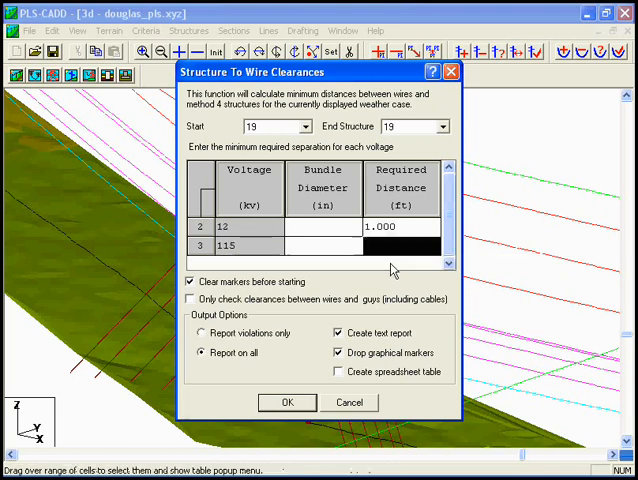
click(400, 245)
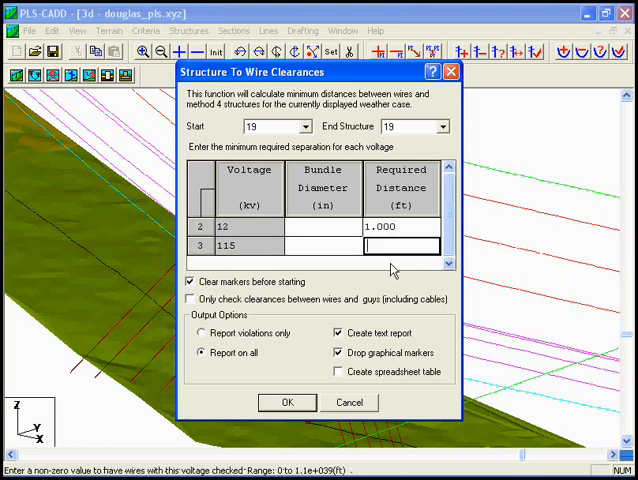
text(4)
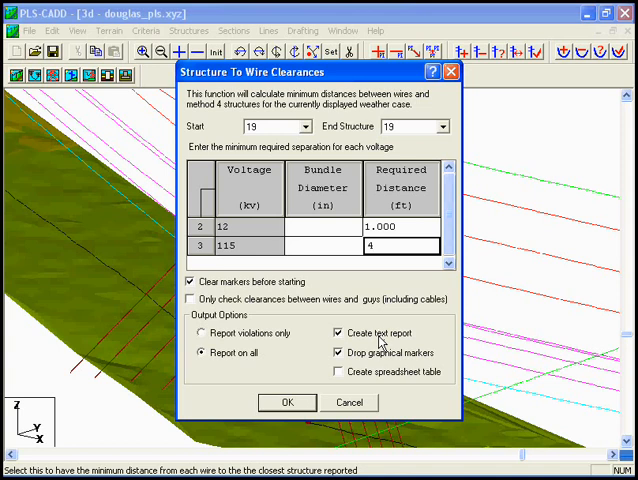
mouse_move(386, 351)
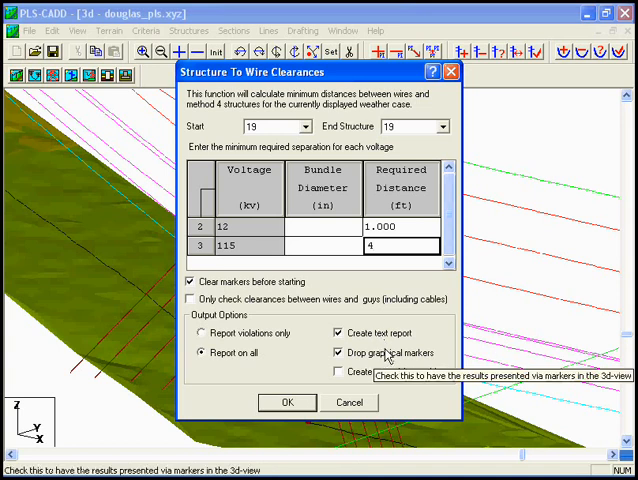
click(287, 402)
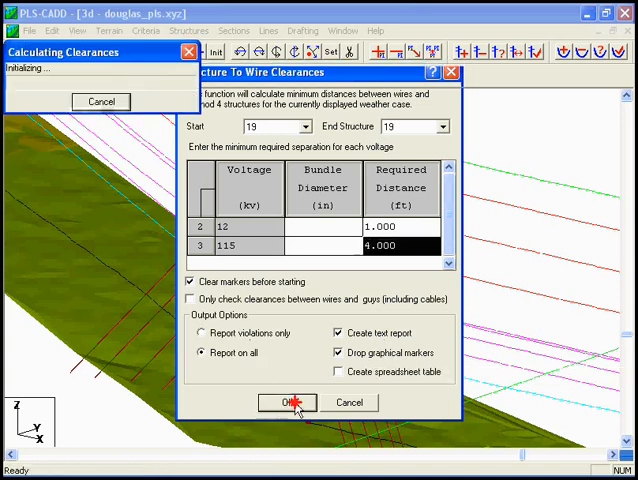
Maximize the structure 19 clearance report and scroll through its results table
click(287, 402)
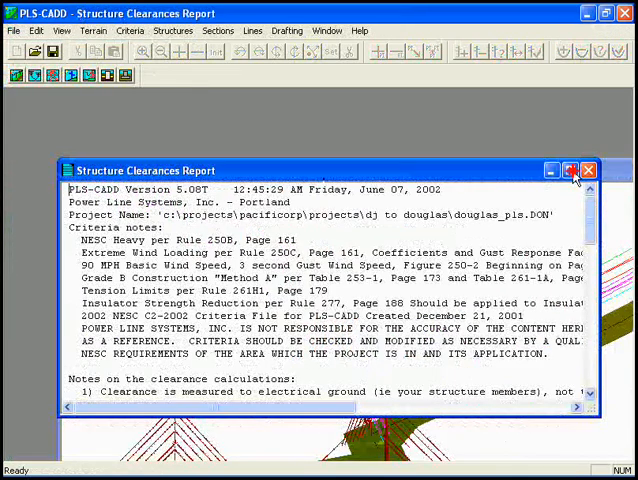
click(575, 170)
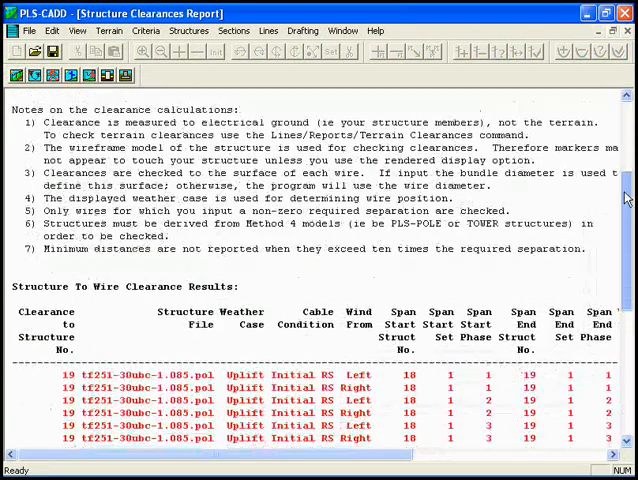
scroll(down, 3)
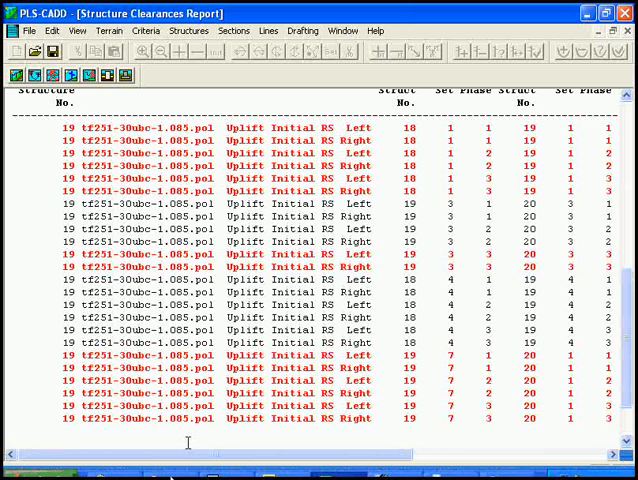
scroll(right, 3)
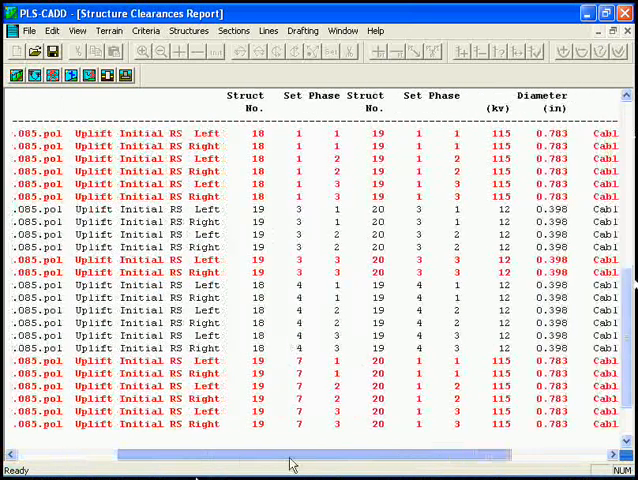
scroll(right, 3)
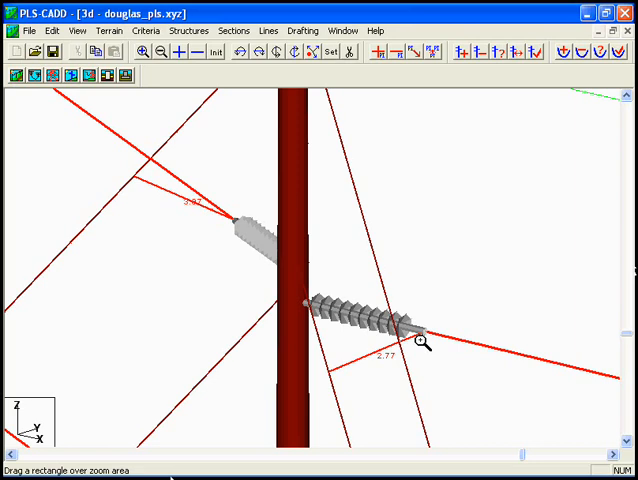
mouse_move(325, 320)
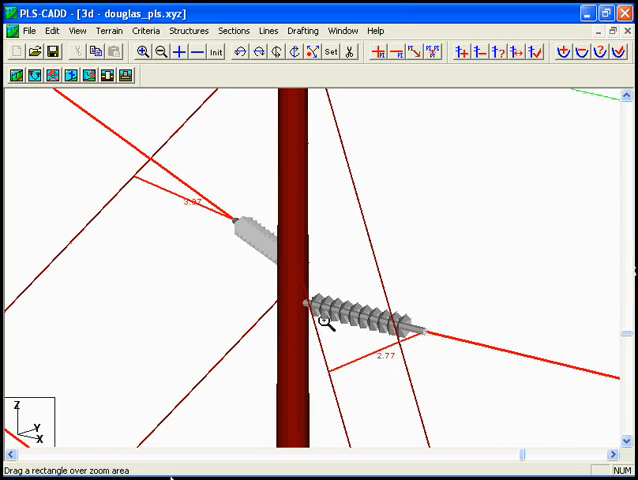
mouse_move(347, 368)
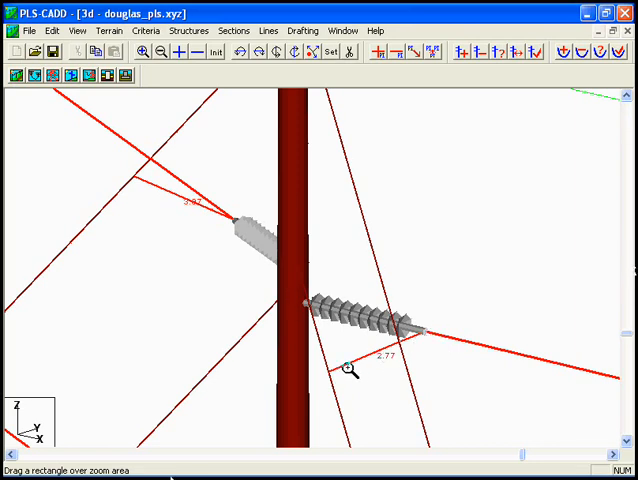
mouse_move(368, 362)
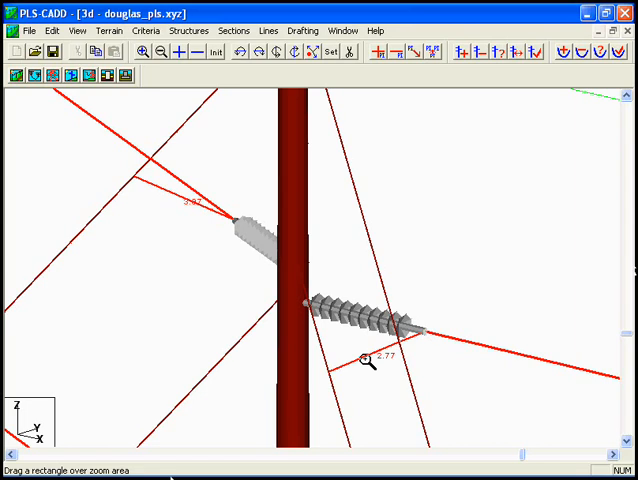
mouse_move(422, 337)
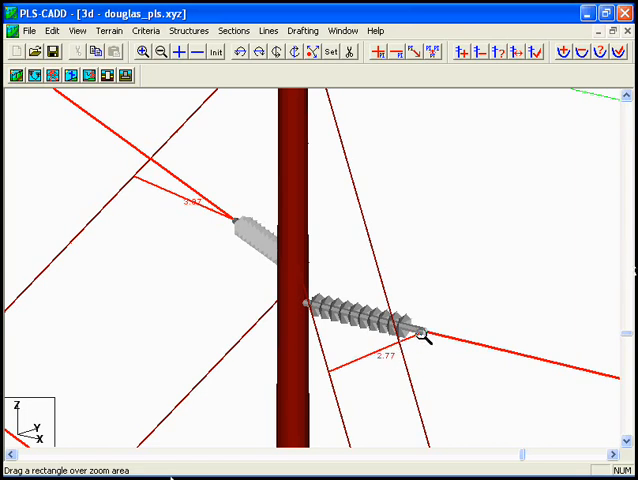
mouse_move(287, 273)
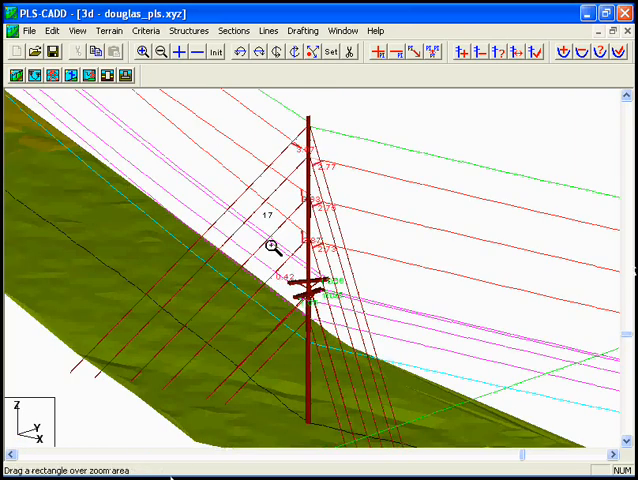
mouse_move(272, 268)
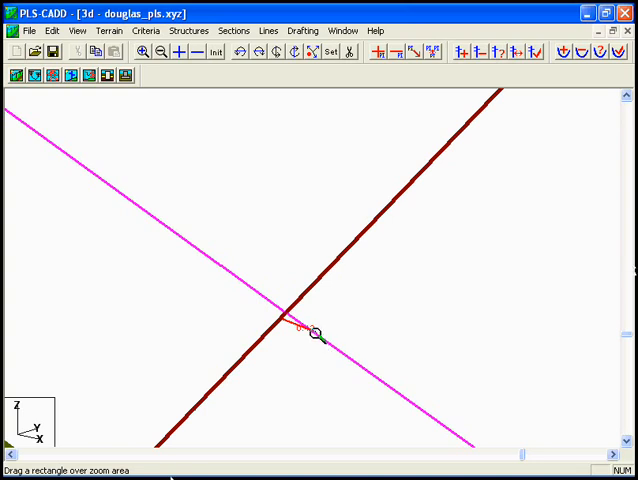
mouse_move(268, 337)
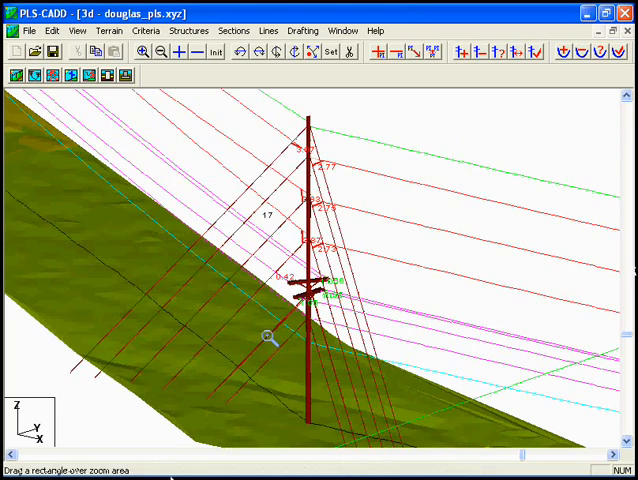
mouse_move(310, 240)
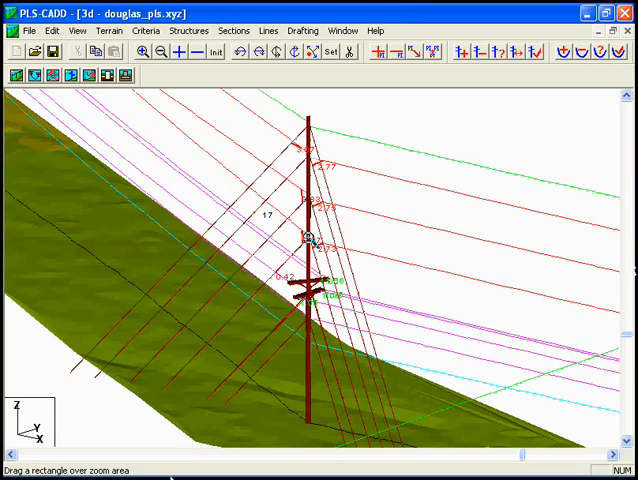
mouse_move(279, 262)
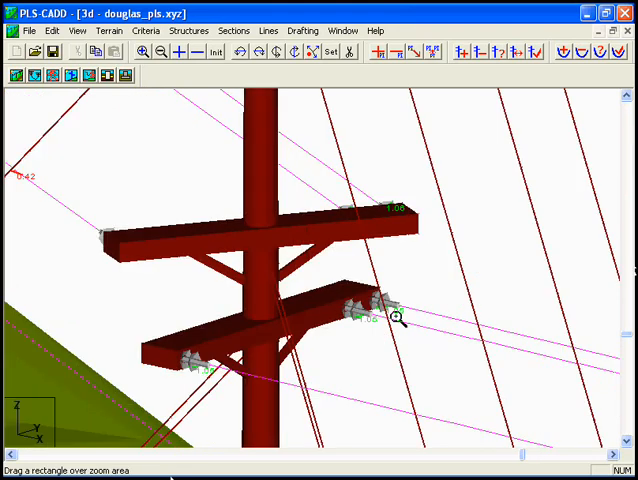
mouse_move(228, 368)
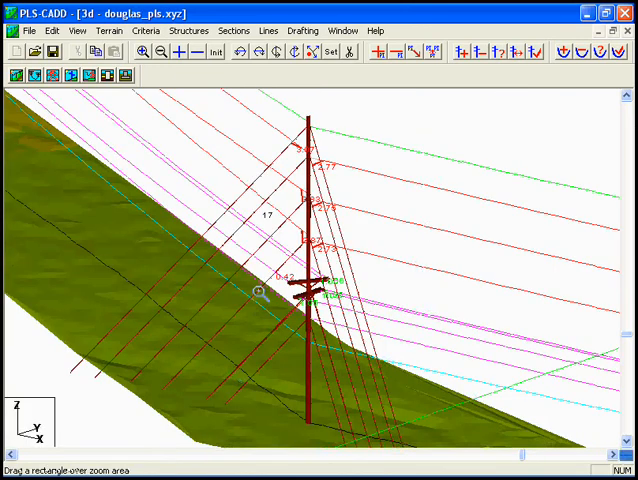
mouse_move(274, 273)
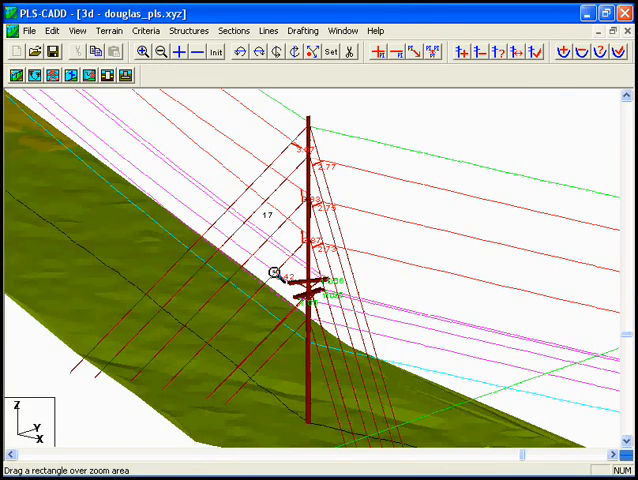
mouse_move(202, 363)
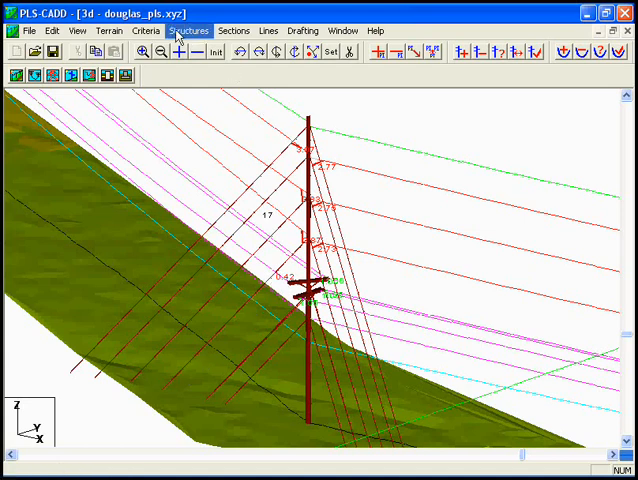
Drag structure 19's guy anchor farther downhill, saving it as a location-specific copy
click(188, 30)
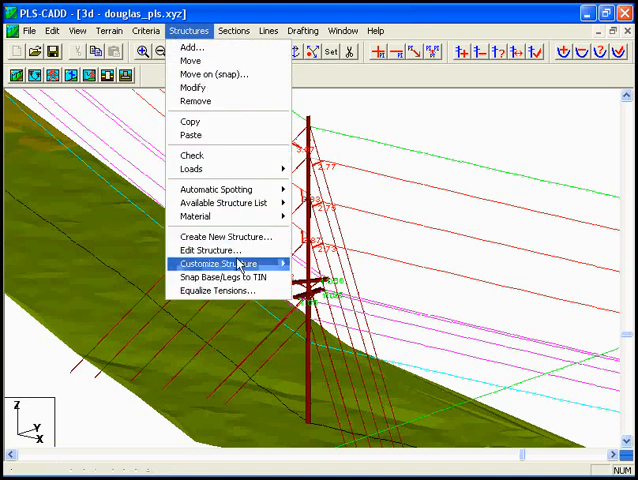
click(220, 263)
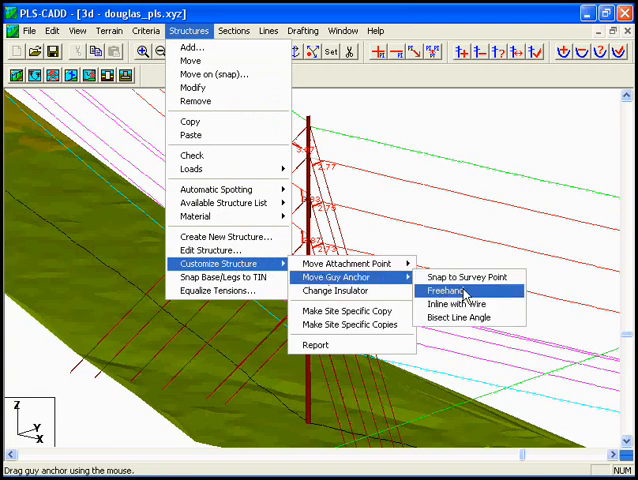
click(446, 290)
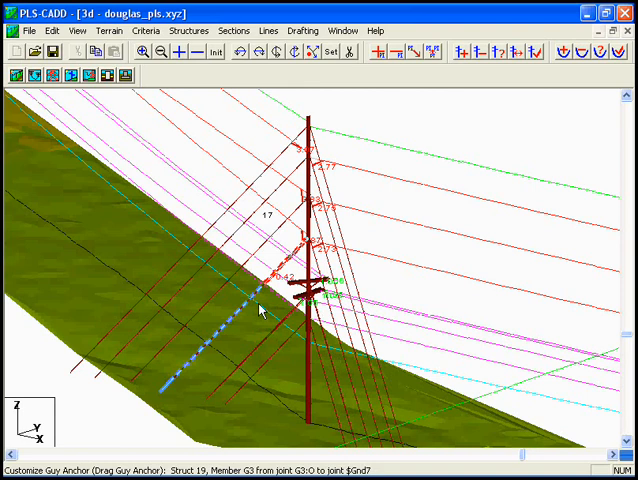
mouse_move(166, 396)
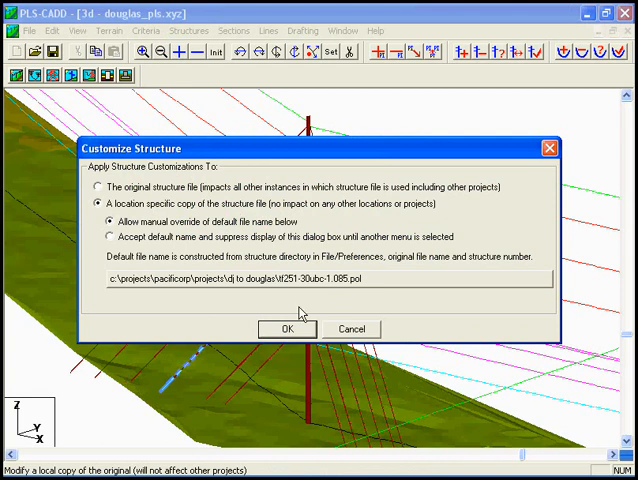
click(287, 329)
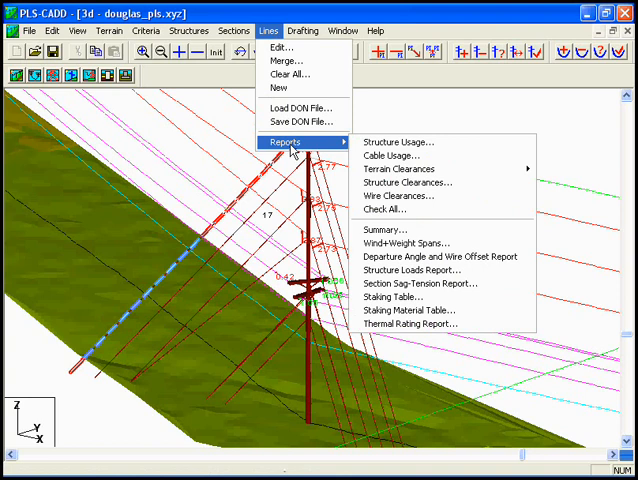
mouse_move(410, 182)
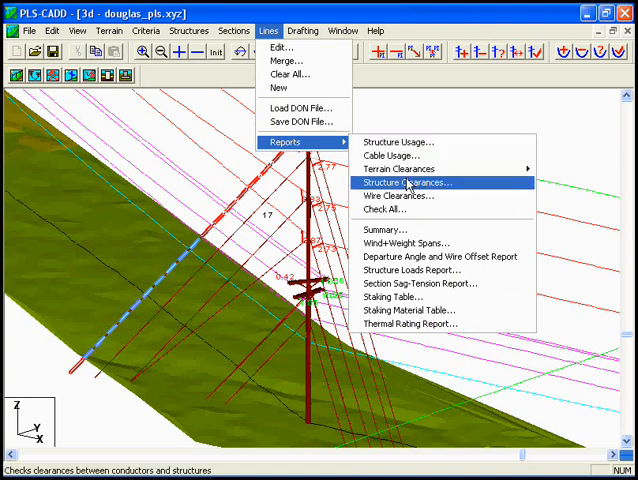
Rerun the structure 19 clearance check for wire-to-guy clearances only, with graphical markers
click(405, 182)
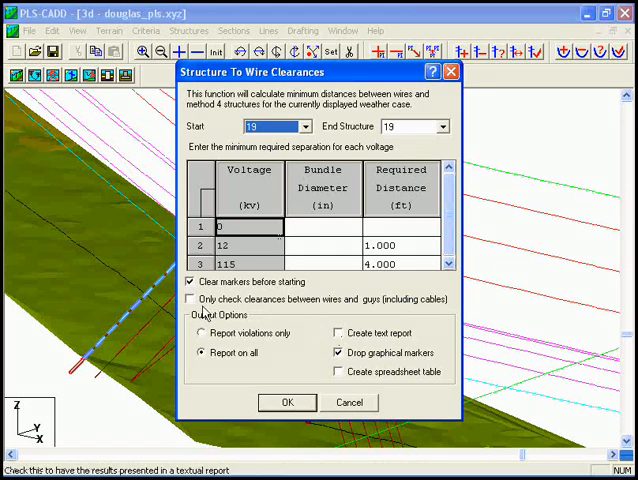
click(189, 299)
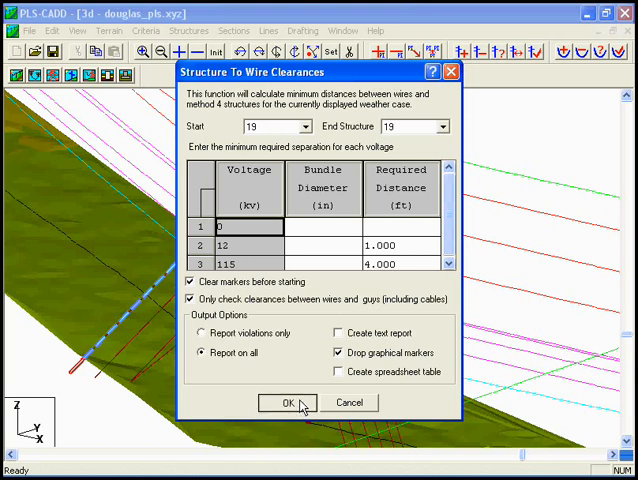
click(287, 402)
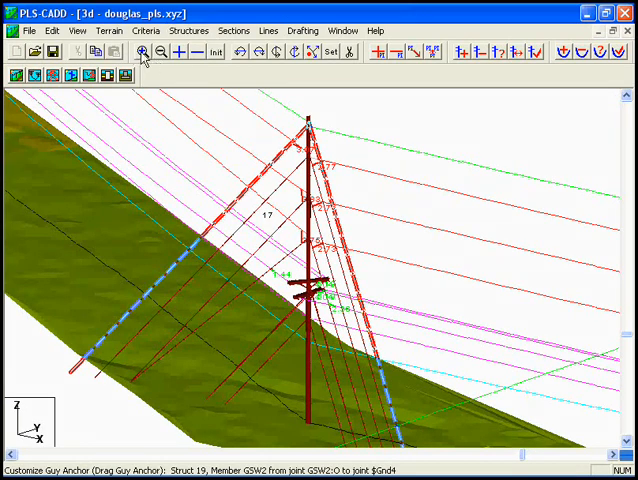
click(143, 51)
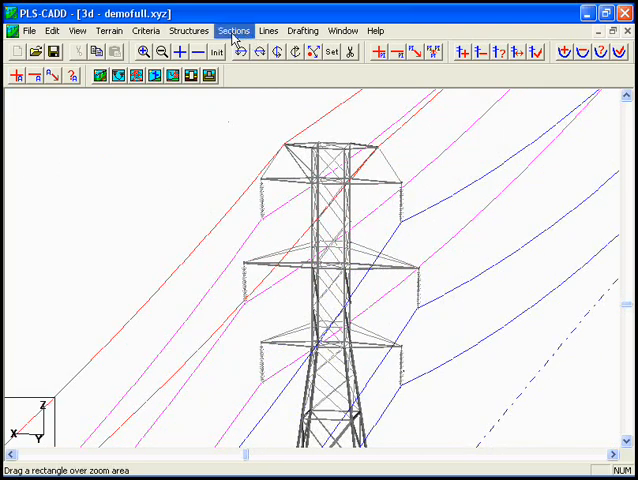
Set the display weather case to BLOWOUT 6PSF for all sections
click(233, 30)
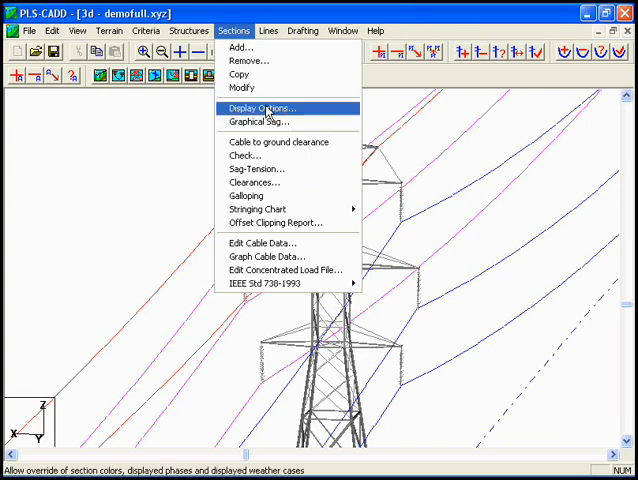
click(262, 108)
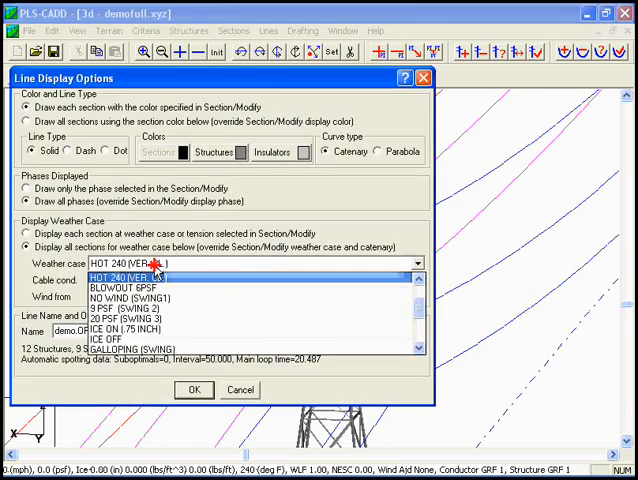
click(130, 286)
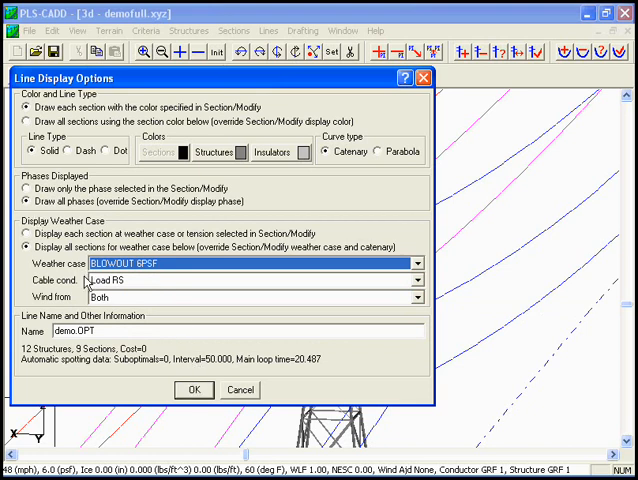
click(194, 390)
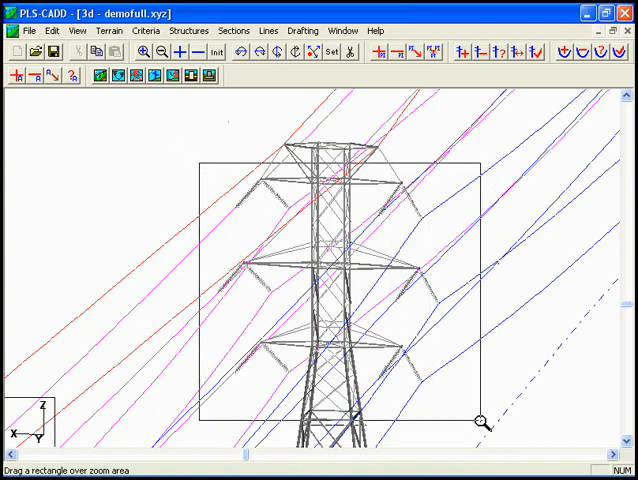
Zoom in on the lattice tower's upper crossarms and swung insulators
drag(205, 157, 481, 432)
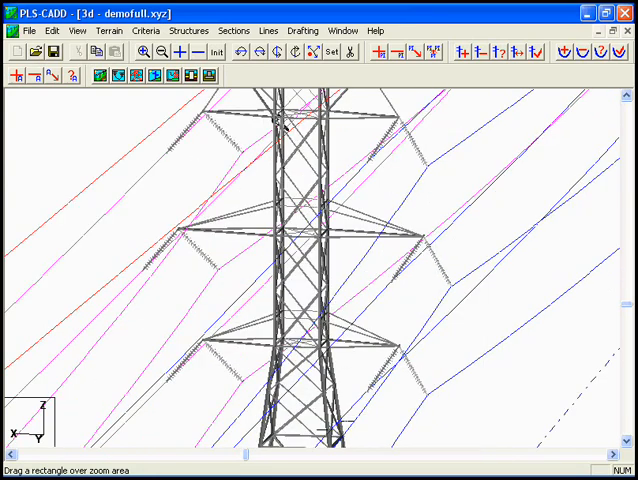
click(268, 30)
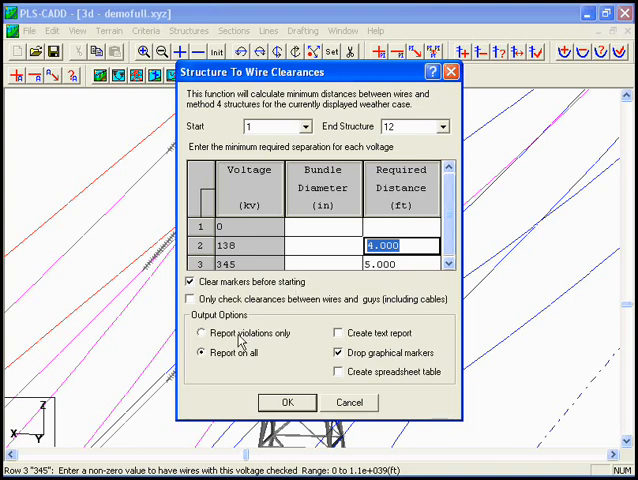
mouse_move(370, 333)
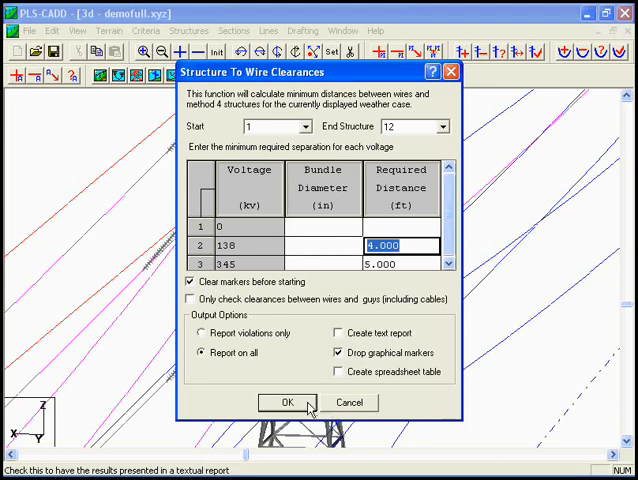
Run the clearance check on structures 1–12 with 4 ft at 138 kV and 5 ft at 345 kV
click(280, 402)
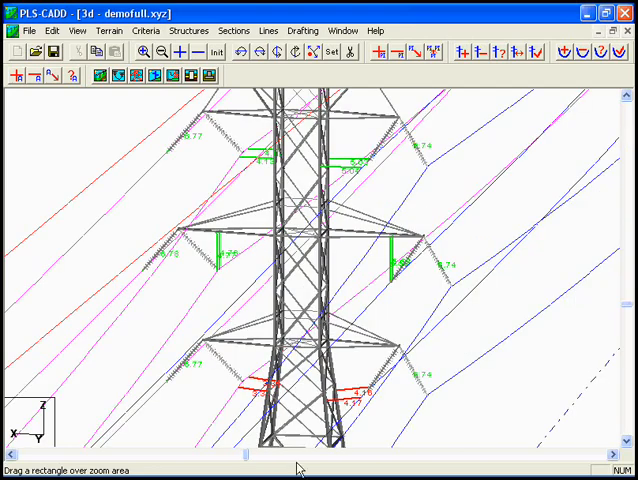
mouse_move(302, 185)
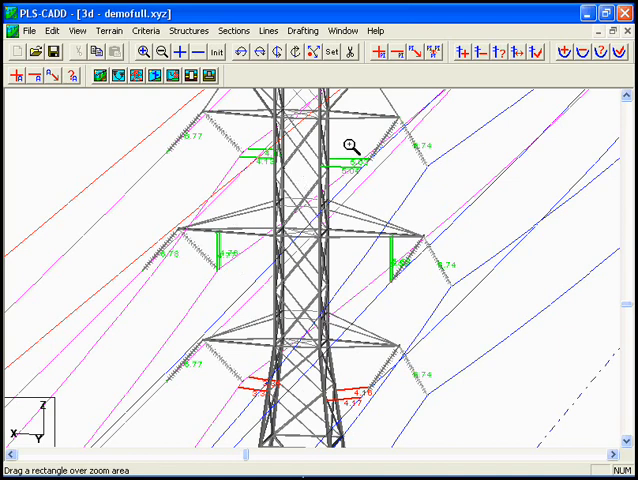
mouse_move(285, 400)
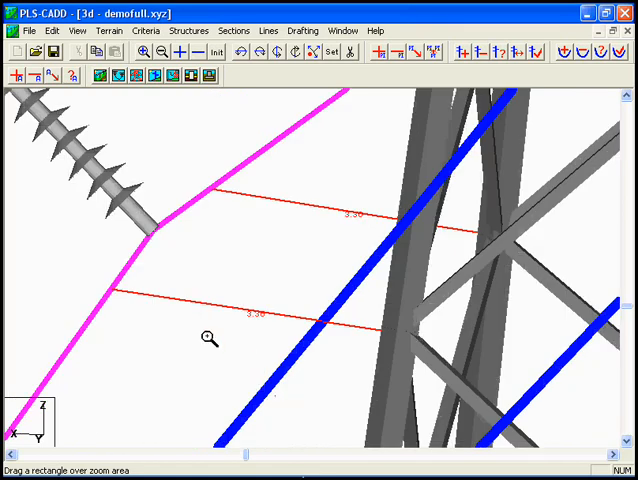
mouse_move(110, 292)
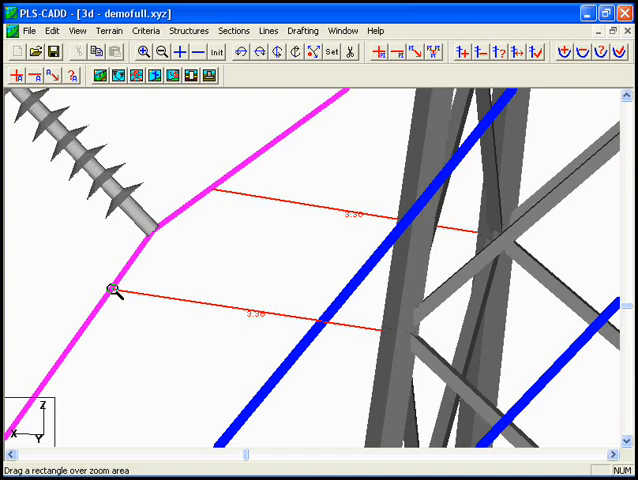
mouse_move(378, 330)
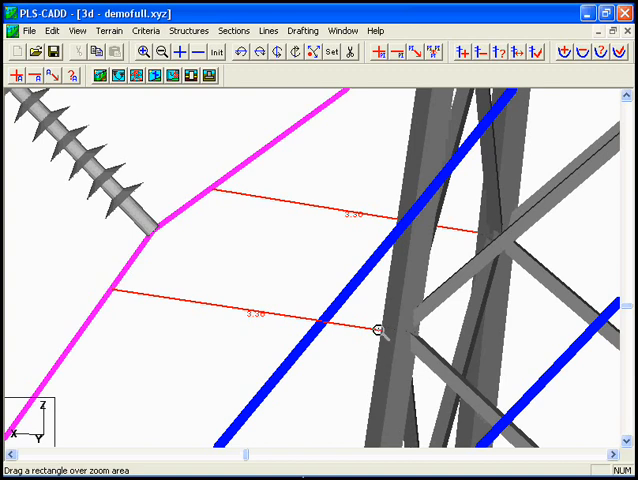